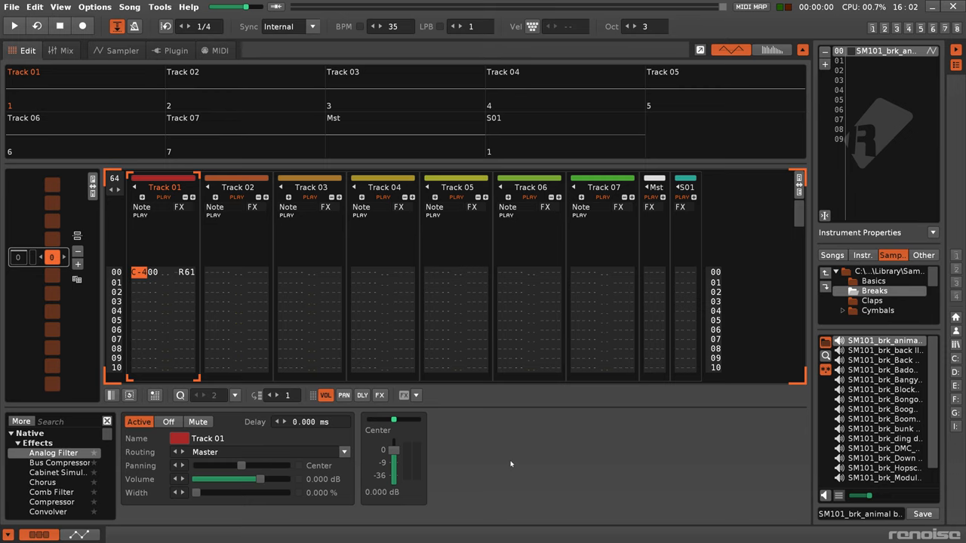
Step: Show the Slayer2 VST editor for the selected instrument, loaded with the Chunk Metallica program
left_click(14, 26)
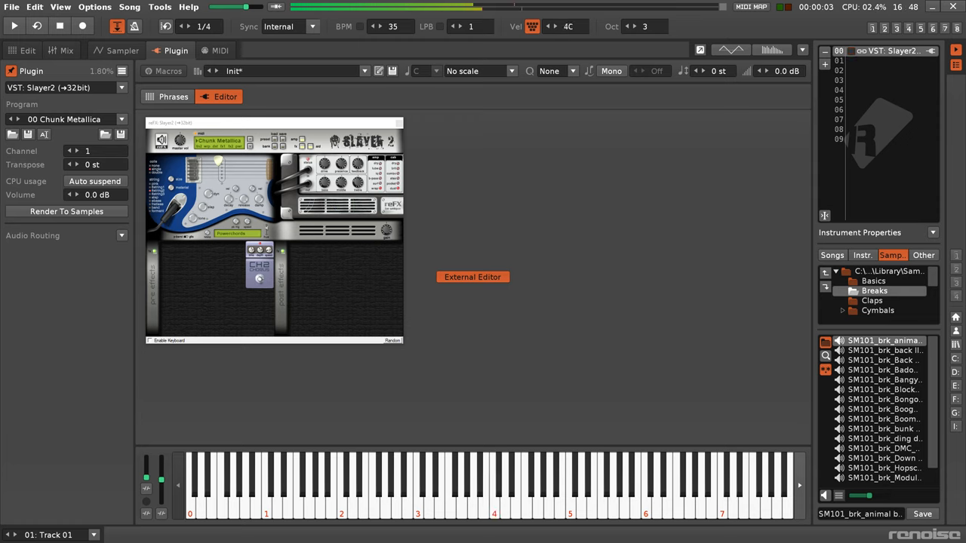
Step: Set note-entry velocity to 7F and show a track chain with a Velocity Device and Mixer EQ
left_click(567, 28)
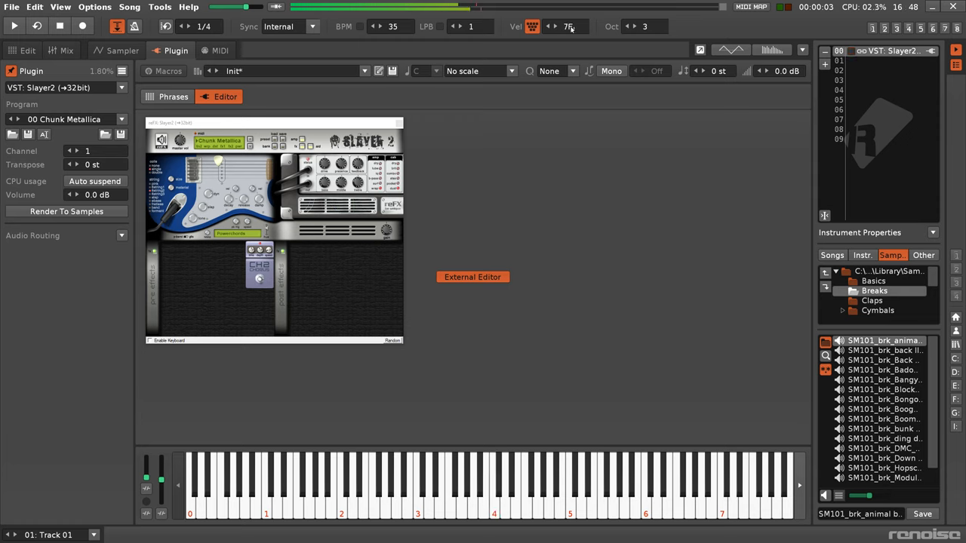
left_click(61, 25)
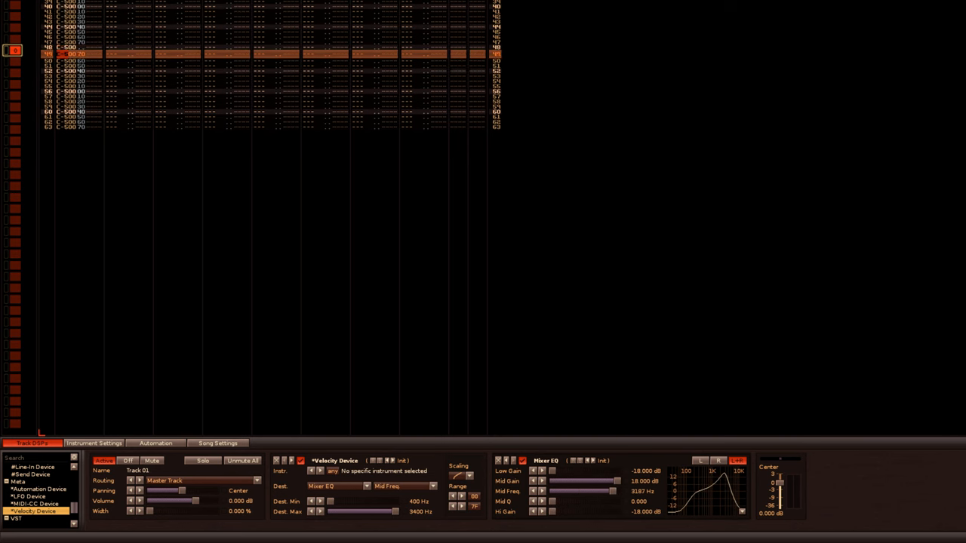
Step: Reach Renoise's 'Key Tracker & Velocity Tracker' tutorial video in the YouTube results
scroll("down", 3)
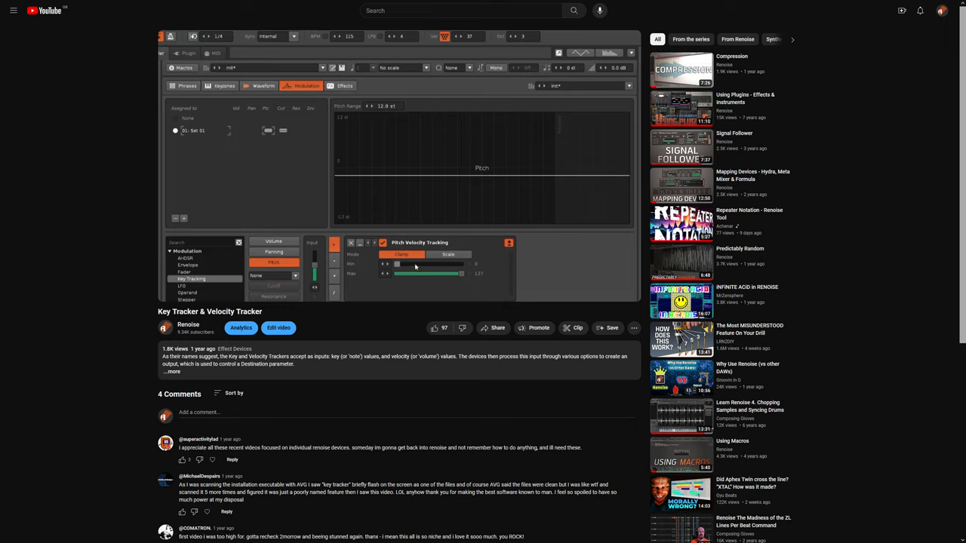
Step: Add a Velocity Tracker device to Track 01's DSP chain
left_click_drag(414, 274, 441, 275)
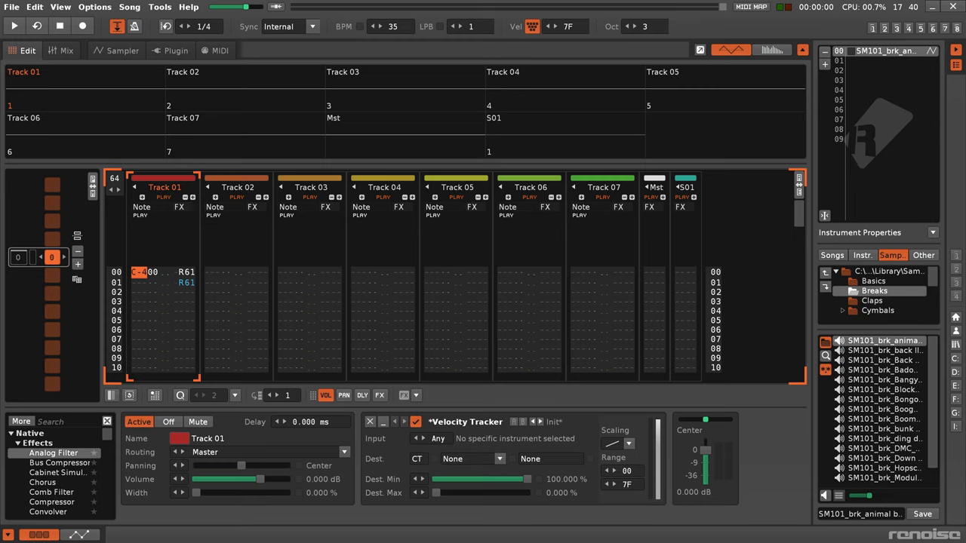
Step: Run the song at 140 BPM, 4 LPB with a second C-4 note carrying R61 on row 04
left_click(14, 25)
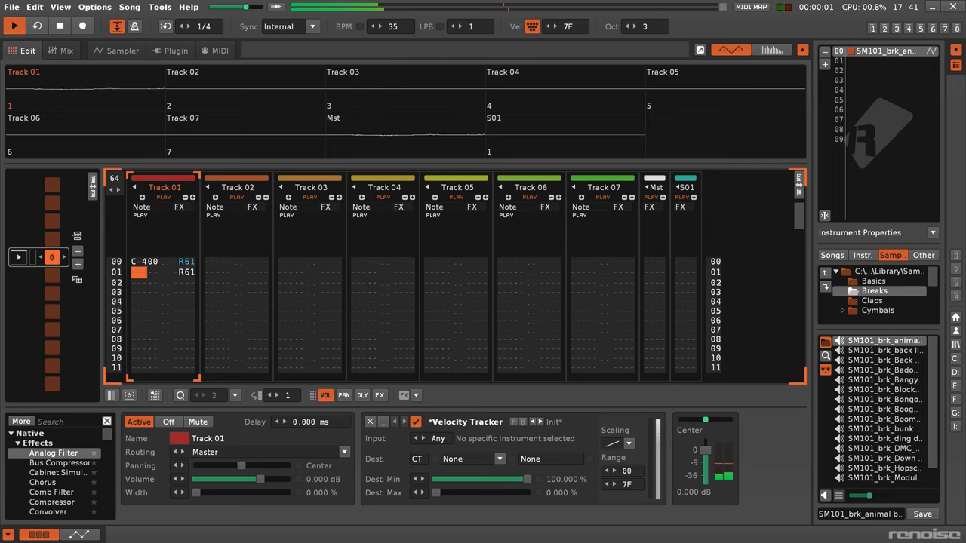
left_click(14, 26)
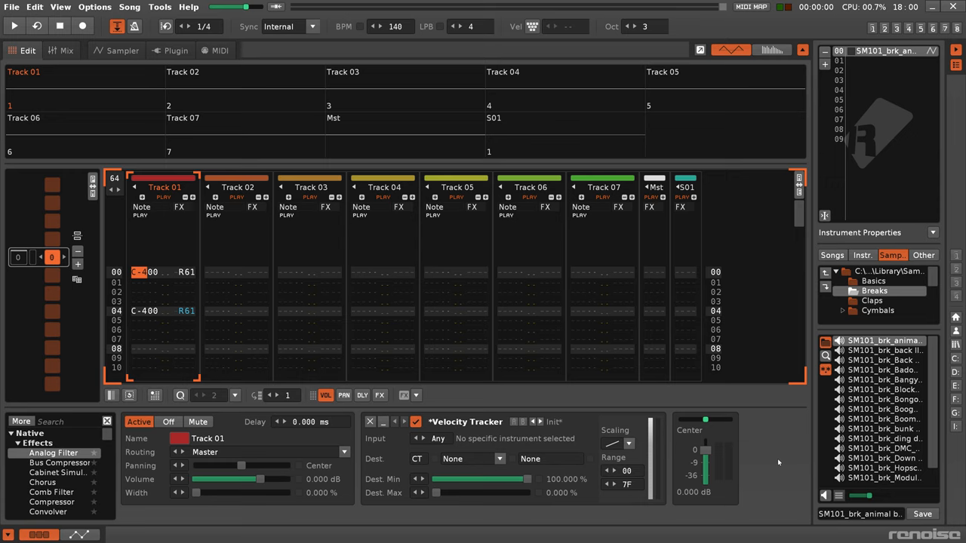
Step: Restore 35 BPM at 1 LPB with three C-4 notes on rows 00–02 retriggered by R21
left_click(13, 26)
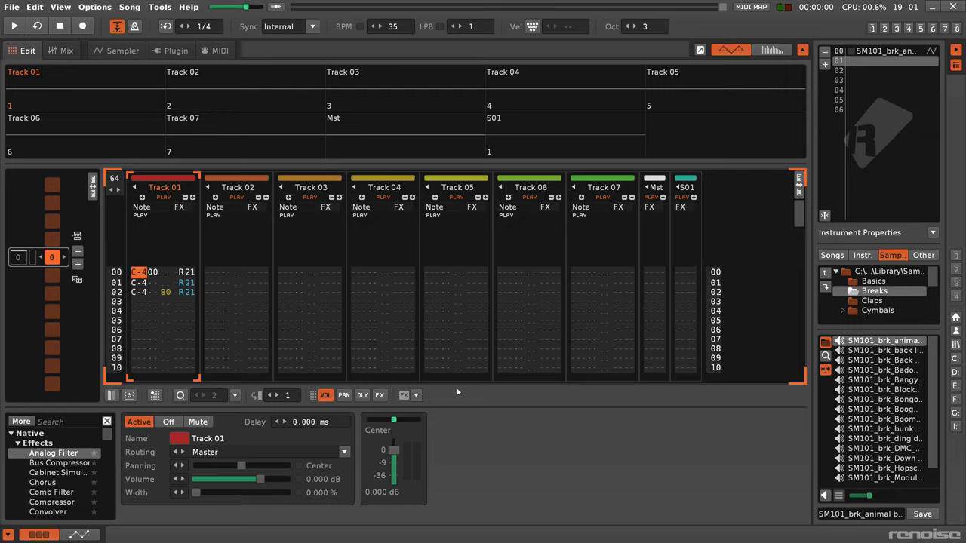
left_click(14, 26)
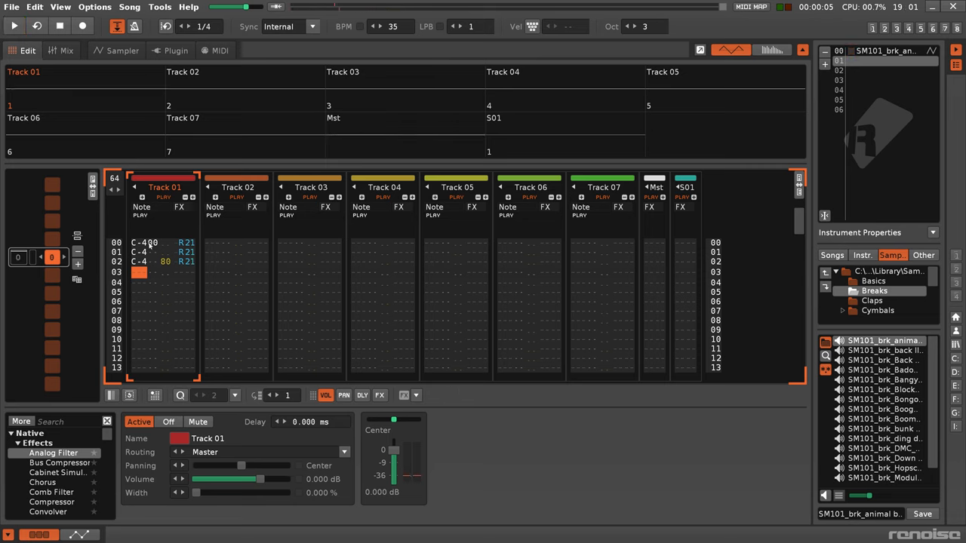
Step: Render the selected Track 01 notes to a new sample via Render To Sample
right_click(143, 249)
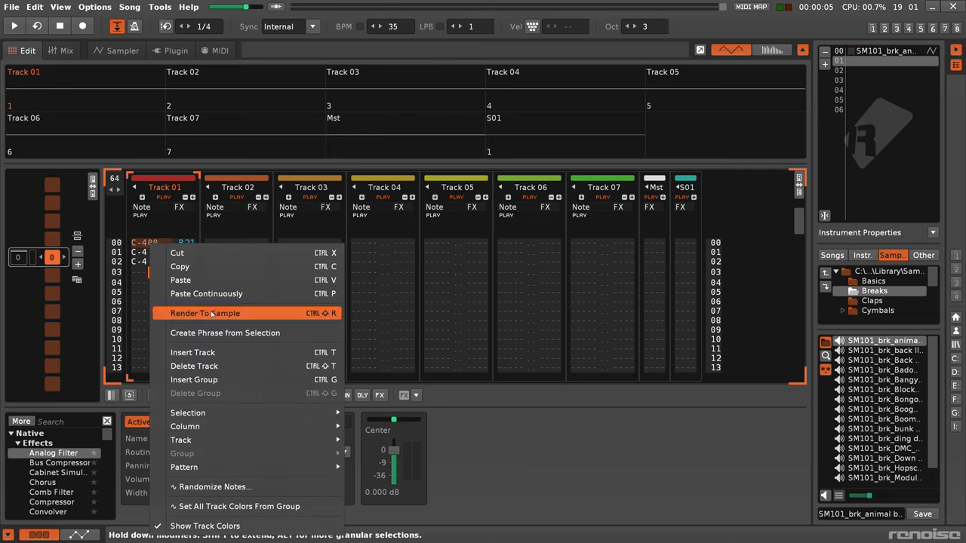
left_click(206, 312)
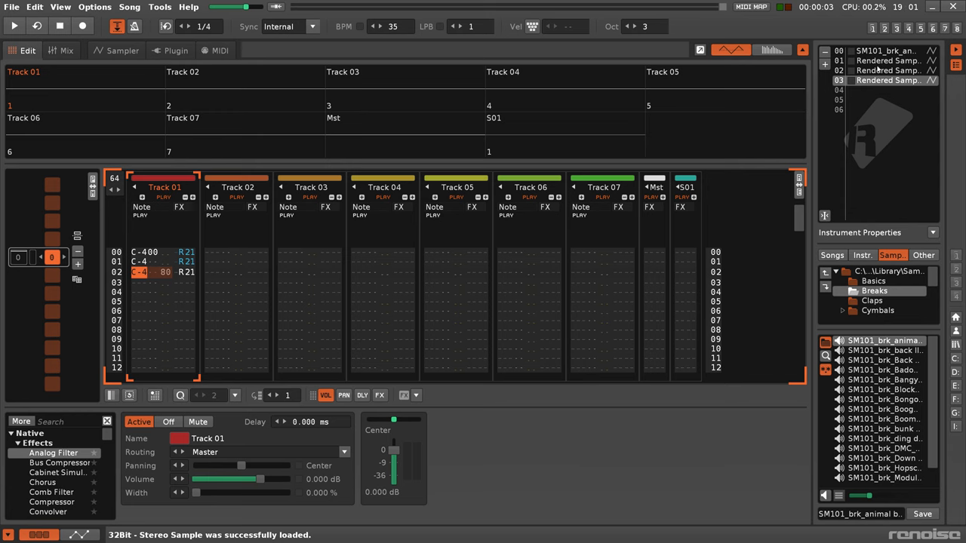
Step: Compare the waveforms of Rendered Sample 04 and Rendered Sample 05 in the Sampler
left_click(115, 50)
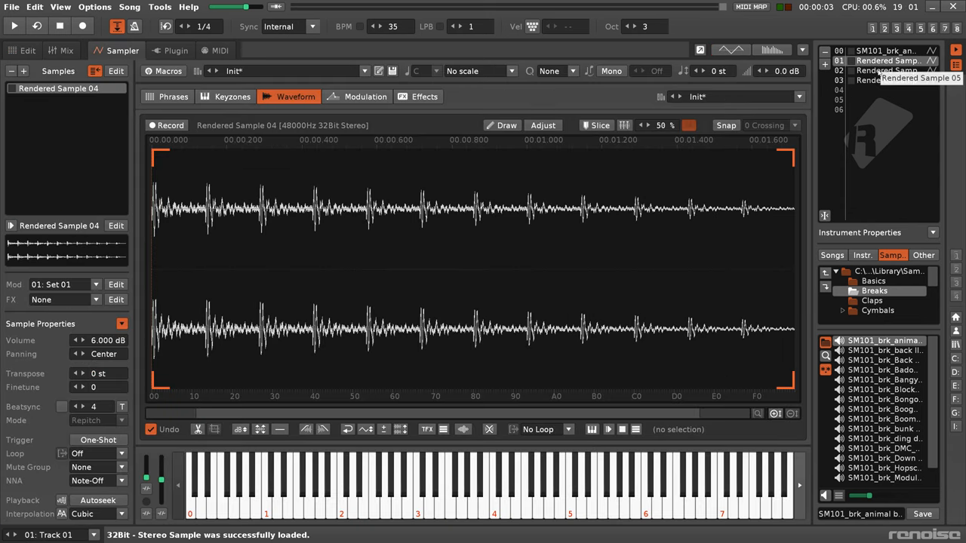
left_click(887, 71)
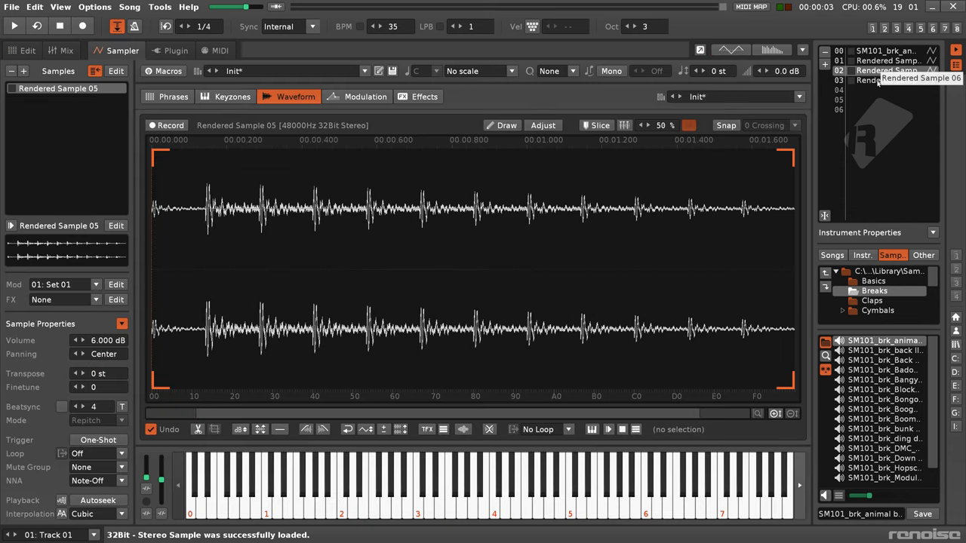
left_click(887, 61)
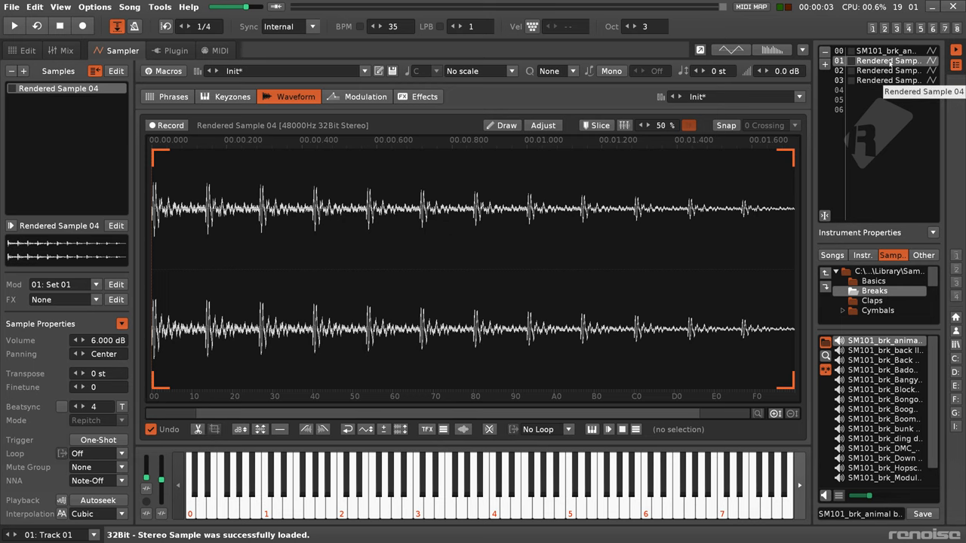
left_click(891, 71)
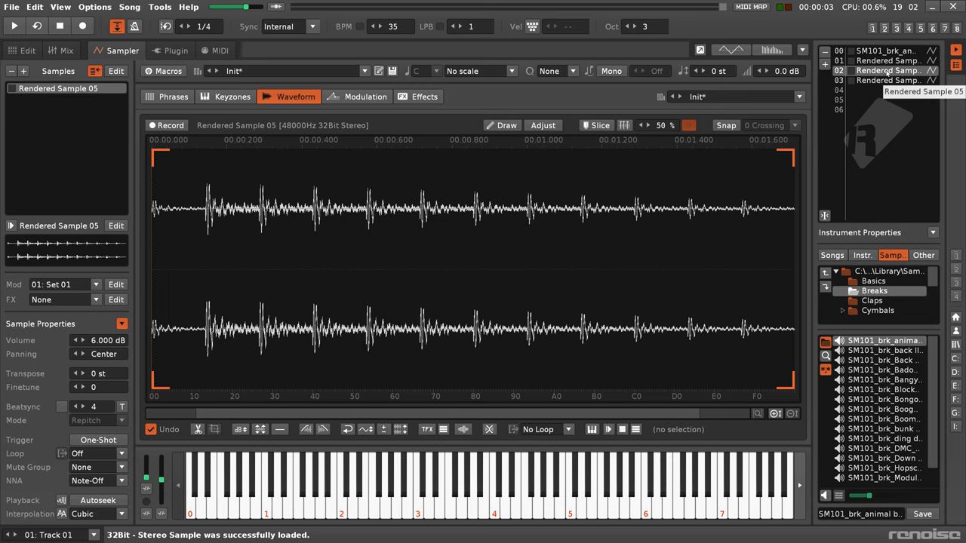